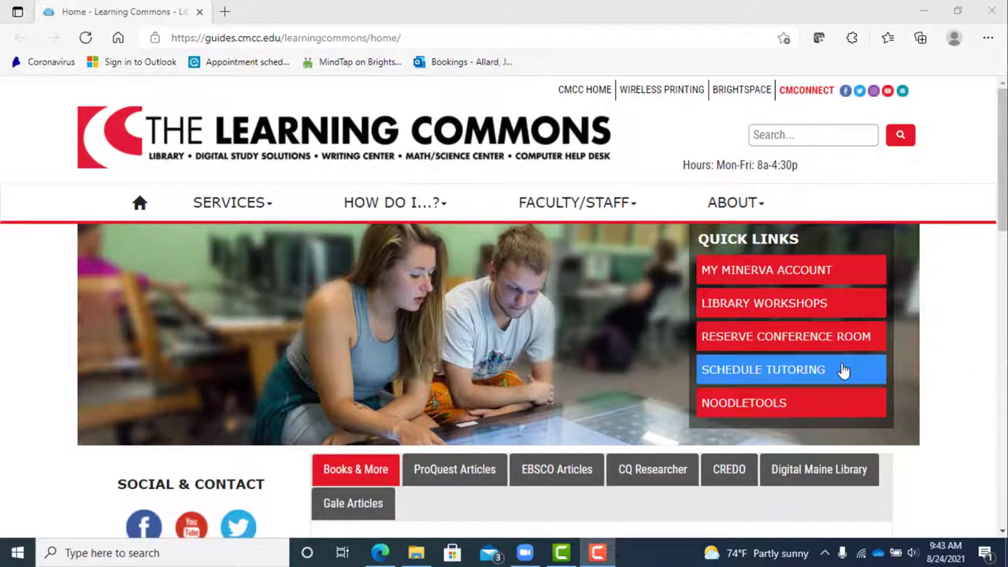
- Follow the Schedule Tutoring quick link and bring the Get Math Tutoring box into view
left_click(762, 369)
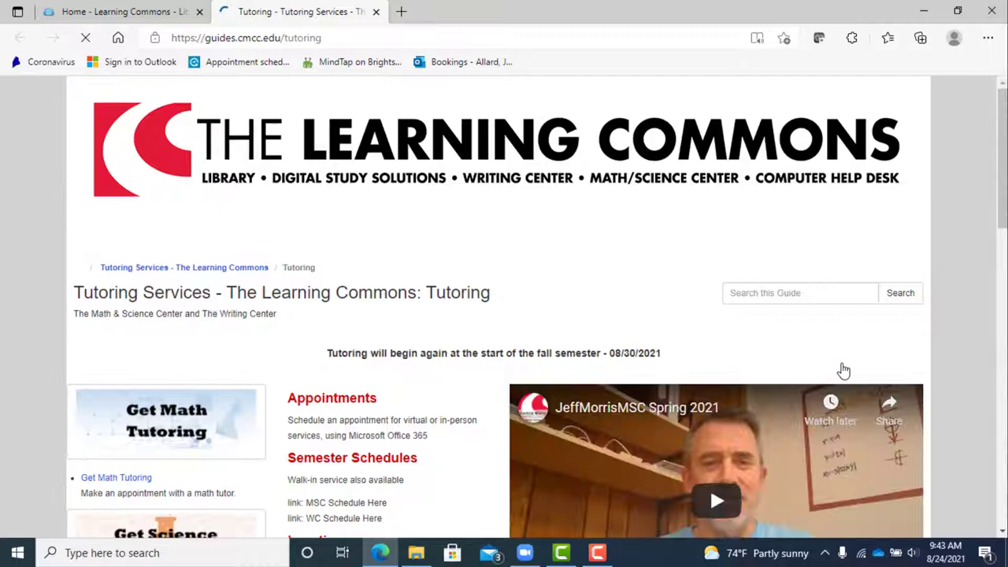
scroll("down", 3)
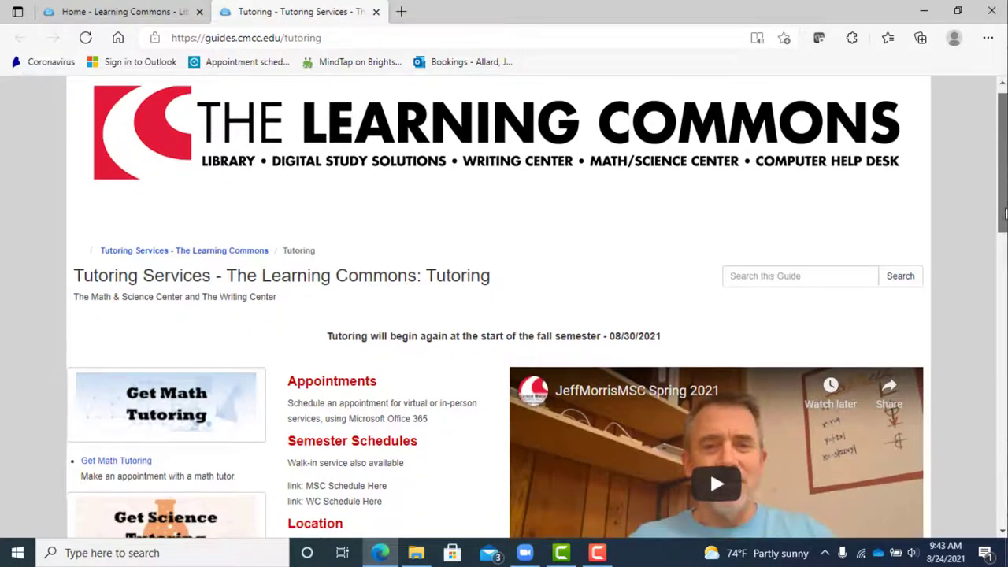
scroll("down", 3)
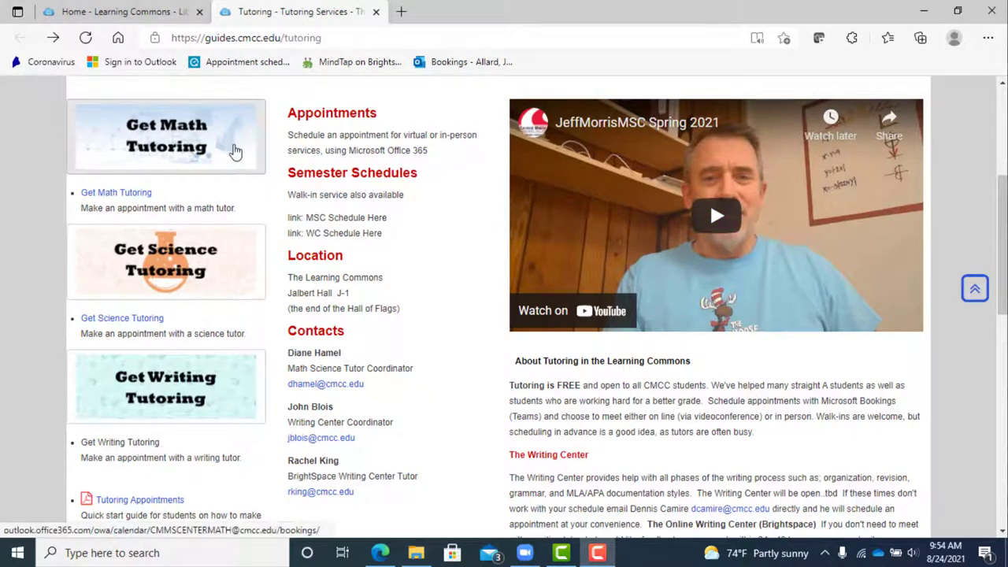
- Go from the Get Math Tutoring image to the CM MSCENTER MATH Bookings page
left_click(167, 135)
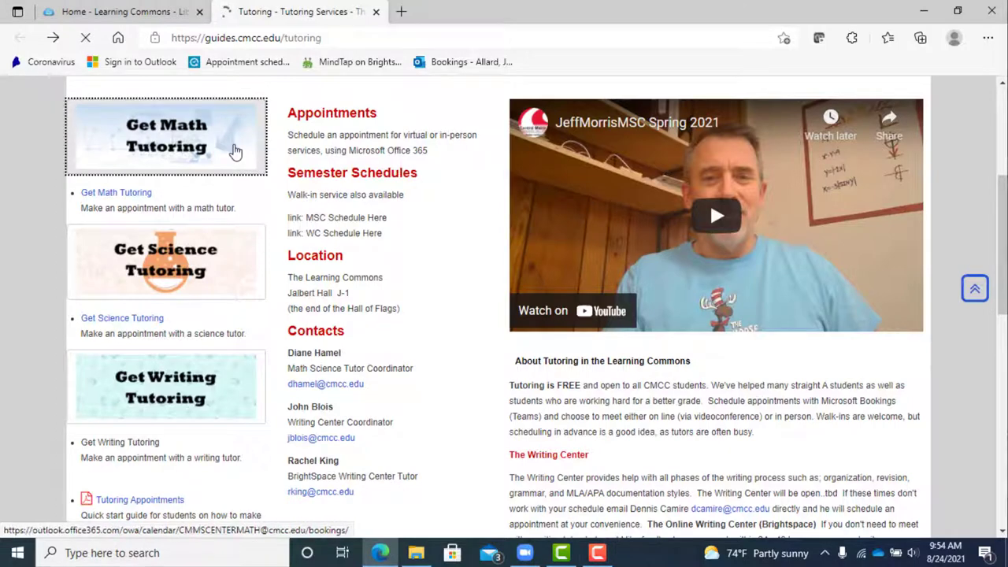
left_click(165, 135)
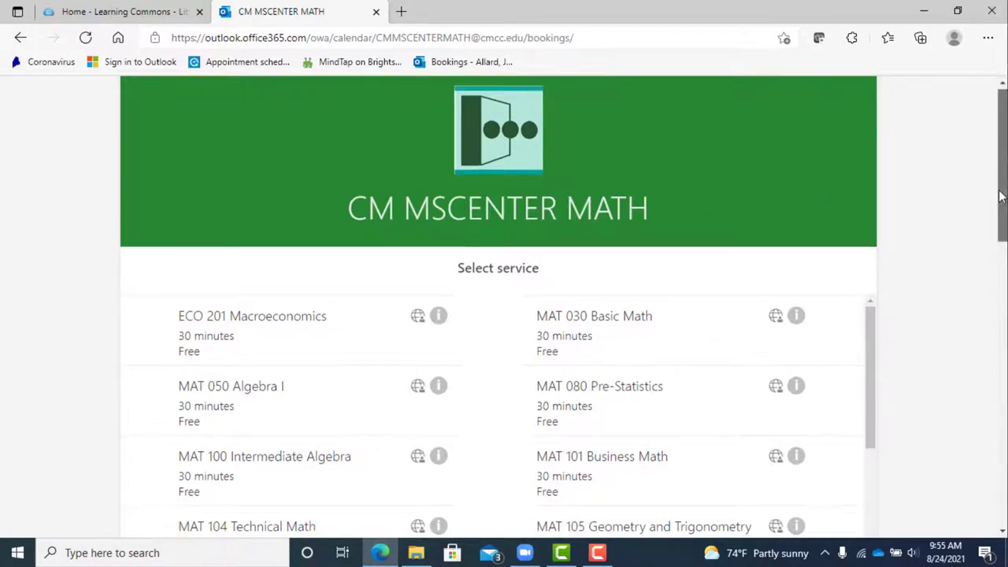
- Choose the MAT 050 Algebra I service from the math center's list
scroll("down", 3)
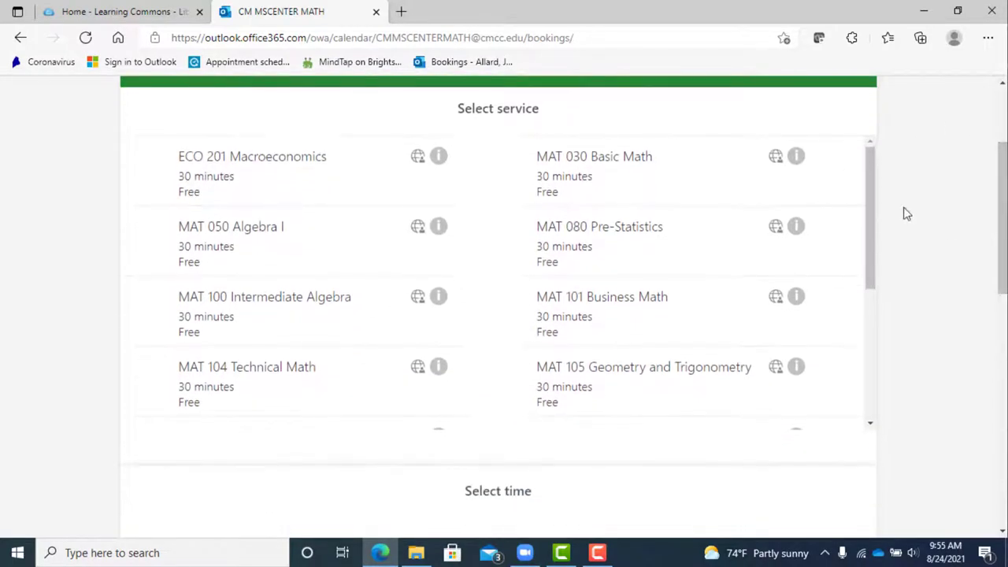
left_click(236, 240)
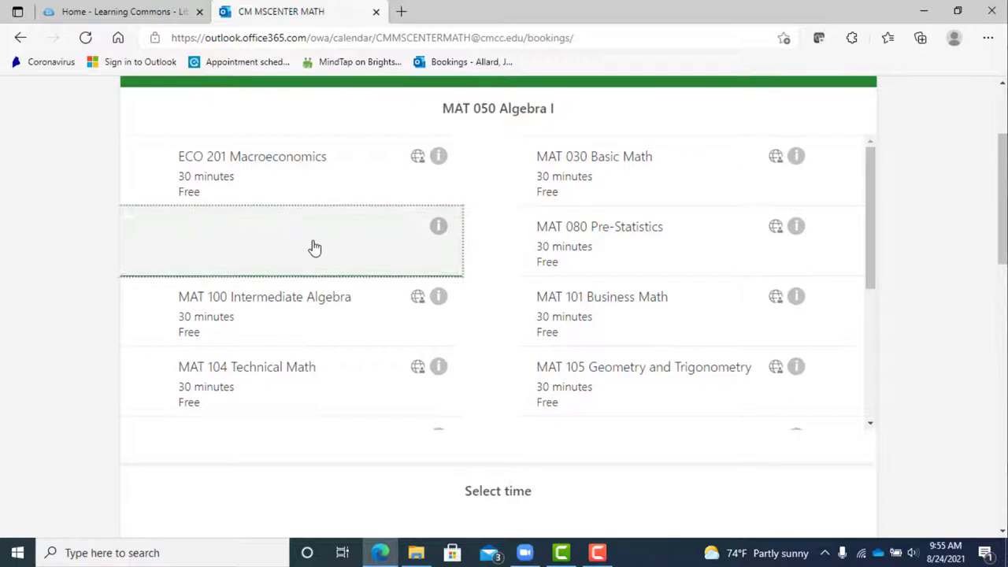
left_click(291, 239)
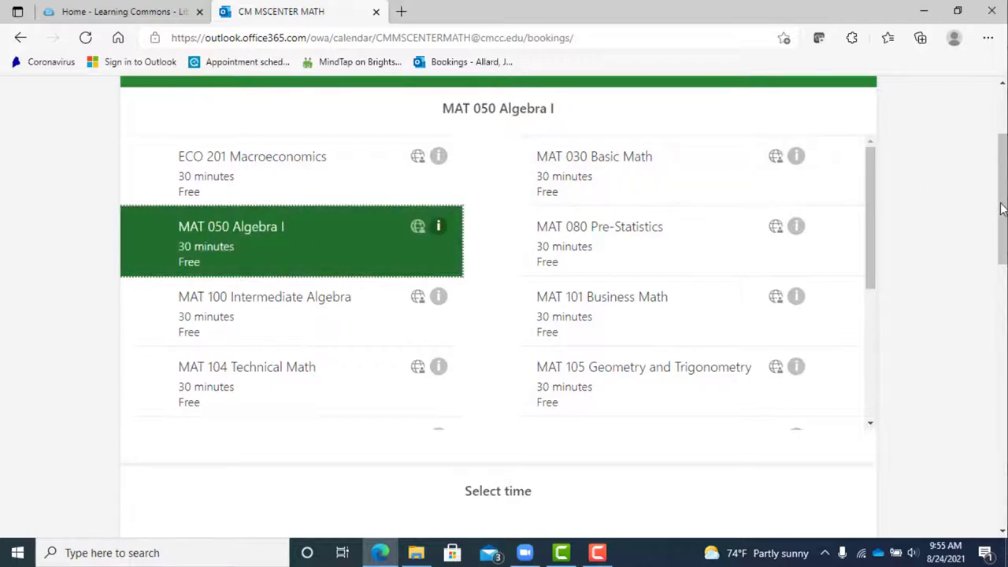
scroll("down", 3)
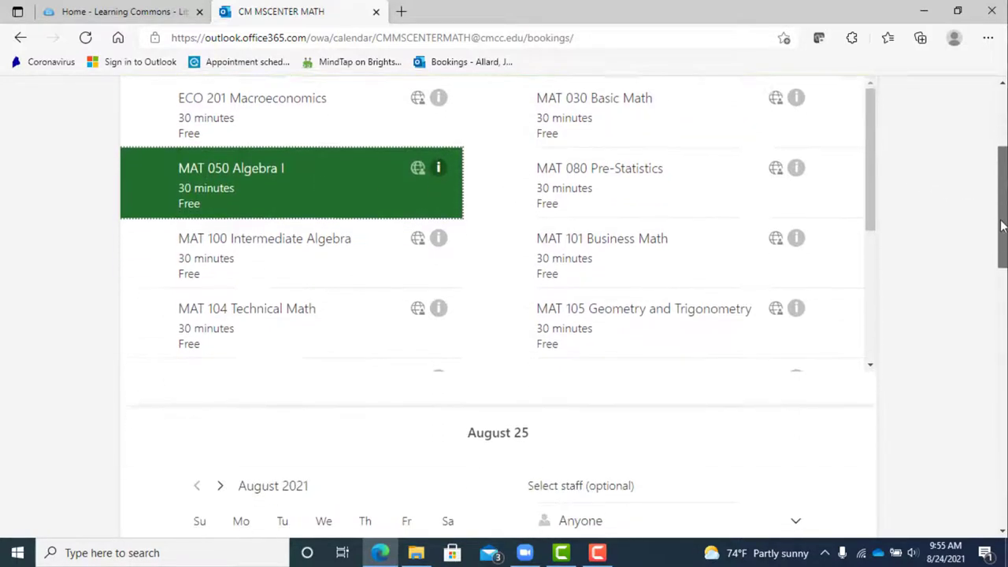
scroll("down", 3)
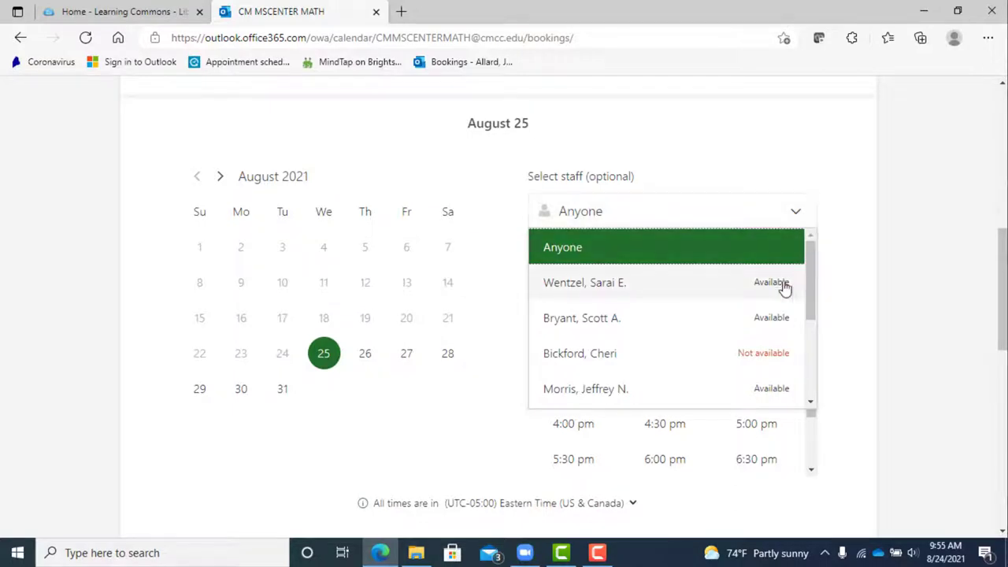
- Pick an available tutor and take the August 25, 3:30 pm slot
left_click(584, 282)
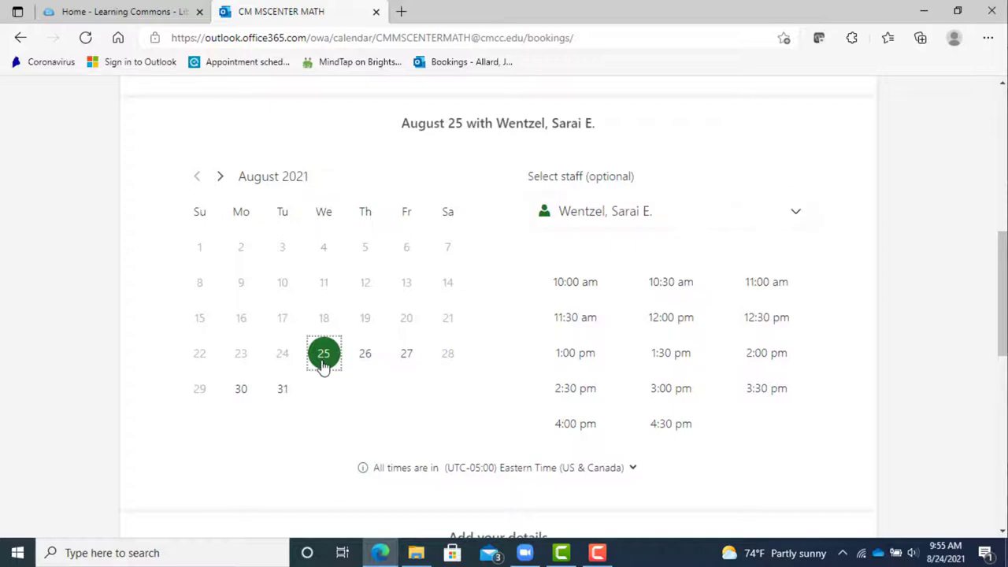
left_click(765, 388)
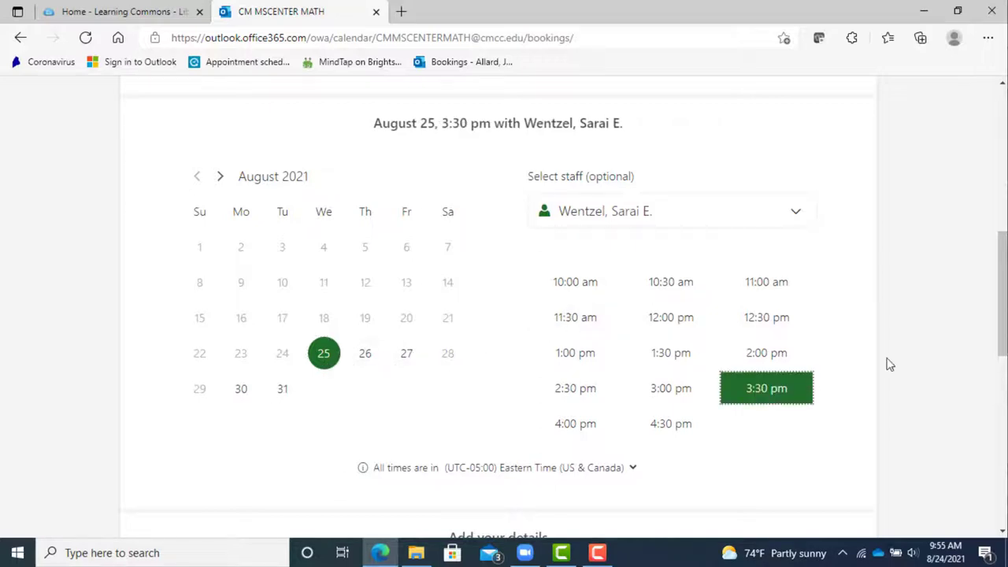
scroll("down", 3)
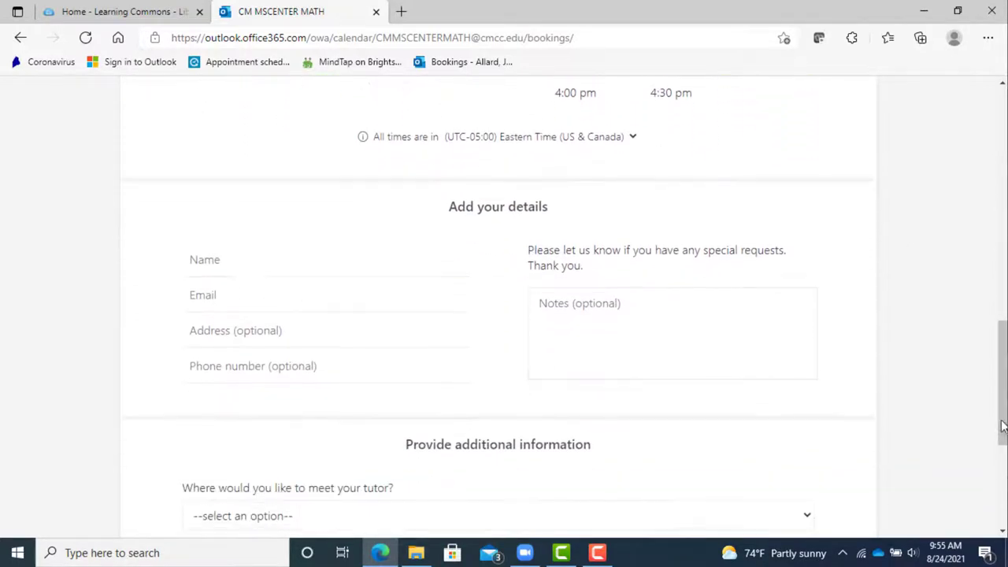
- Fill the name 'Jim' and email from the saved contact suggestions
type("Jim")
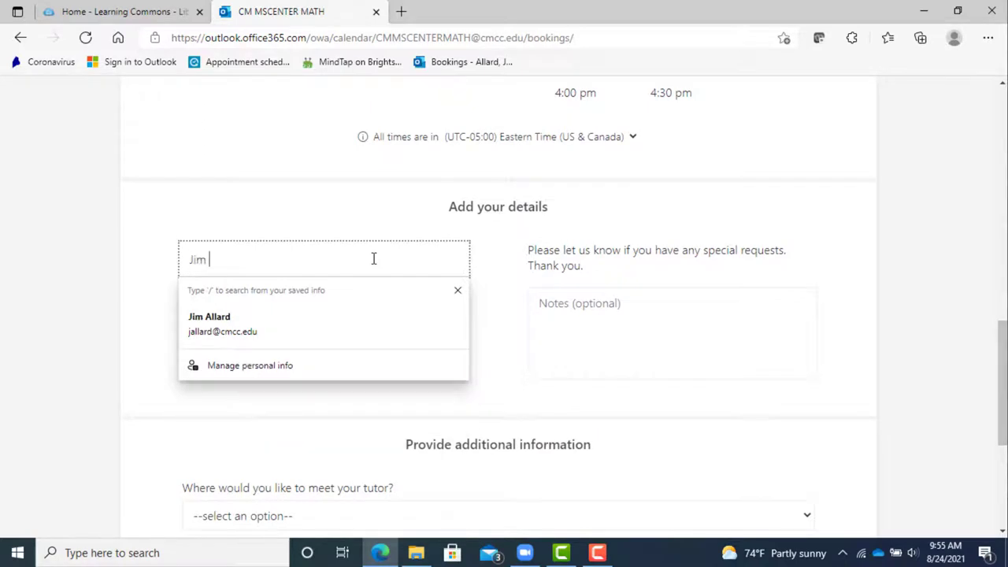
left_click(210, 323)
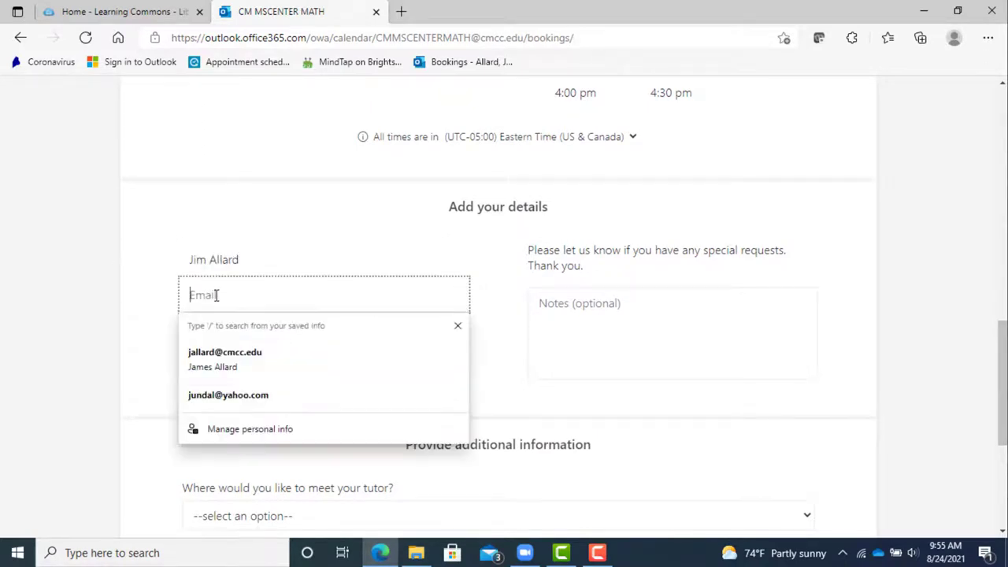
left_click(223, 353)
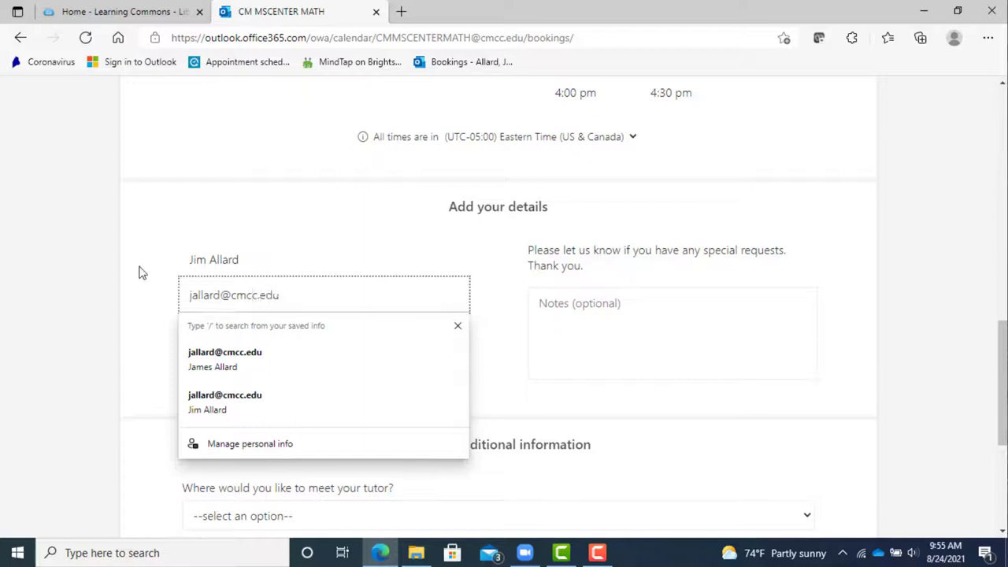
- Add the note 'This is just a test appointment for instruction video'
left_click(672, 330)
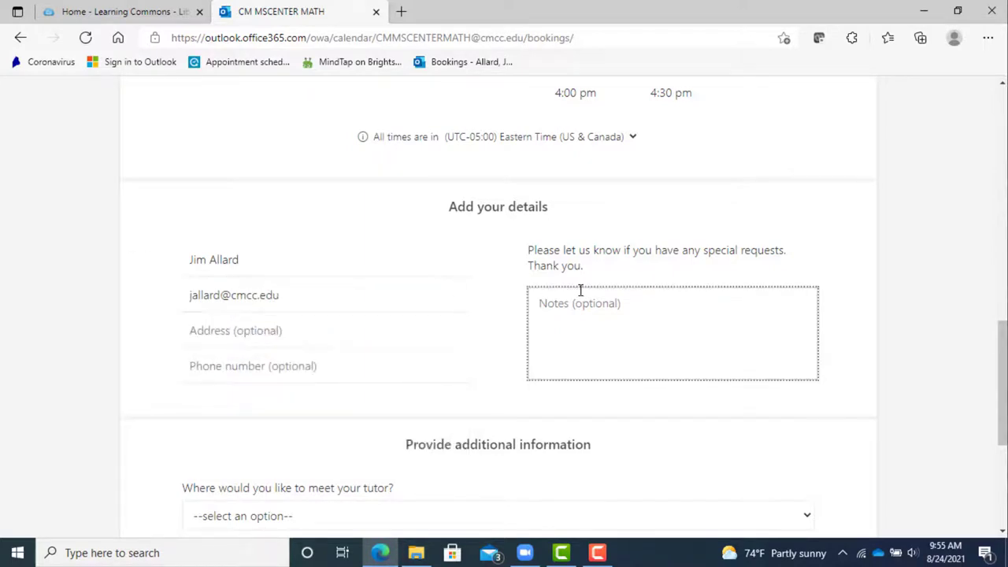
type("This is just a test")
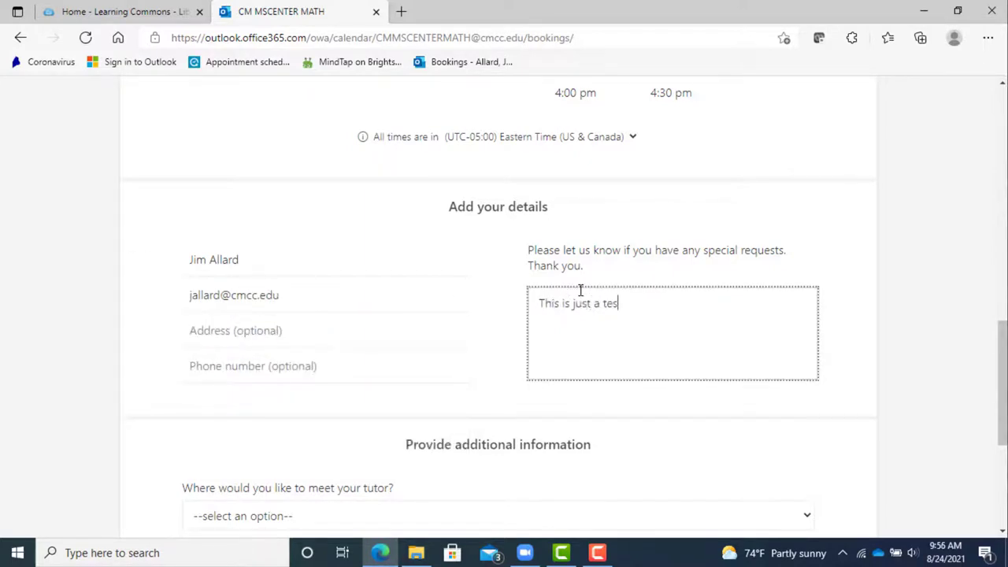
type("t appointment for")
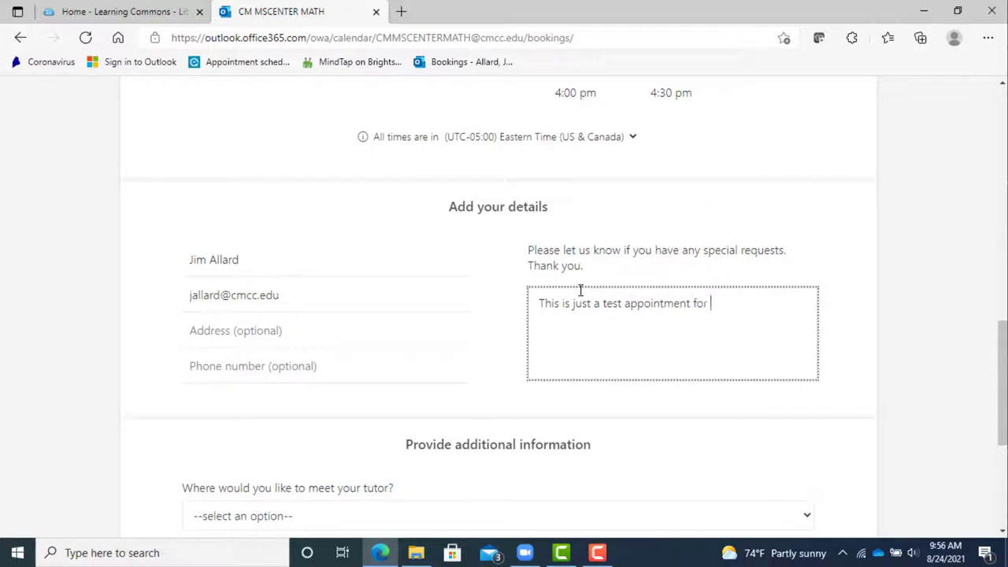
type("instruction video.")
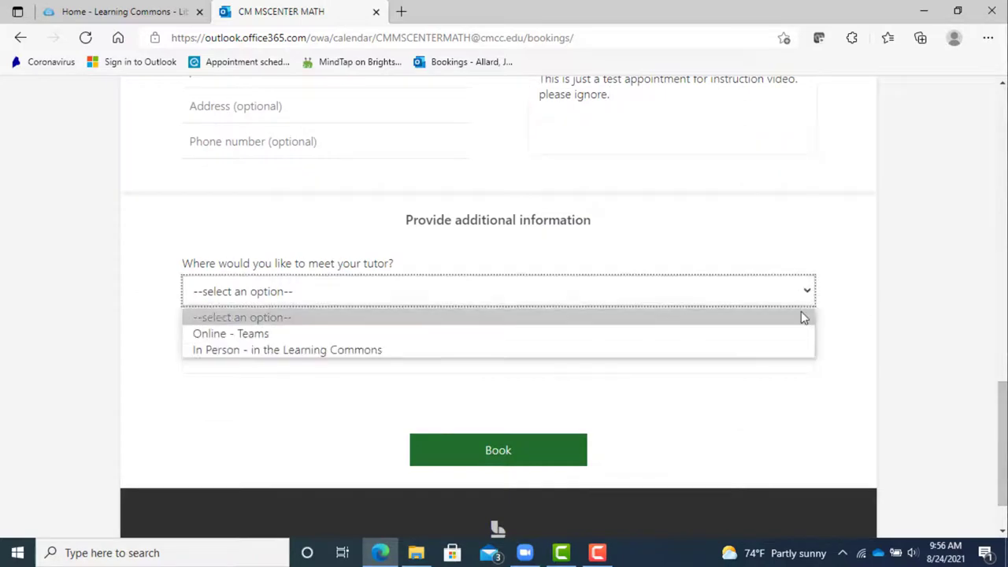
- Set the meeting to Online - Teams, enter CMCC ID 1234567, and book the appointment
left_click(229, 334)
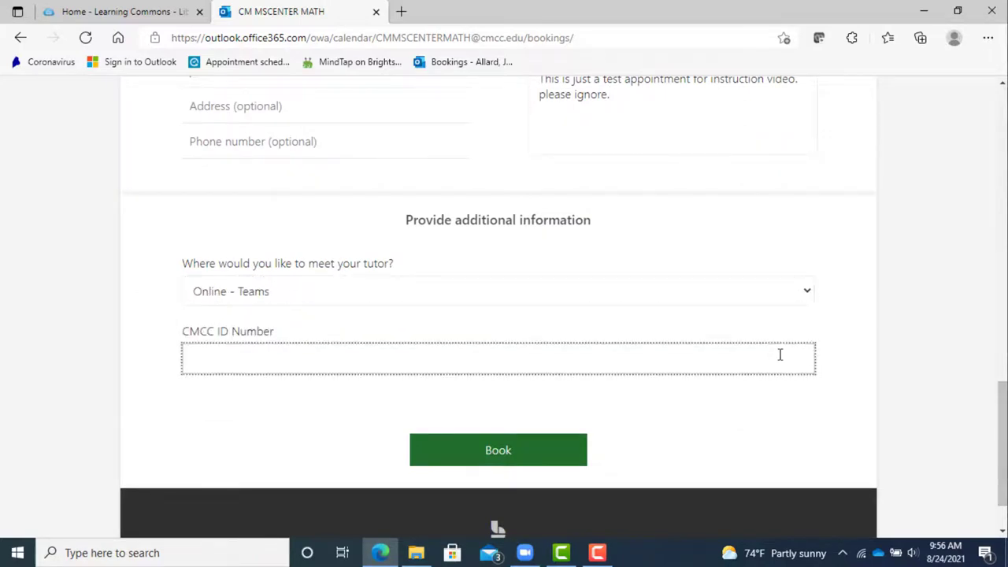
type("1234567")
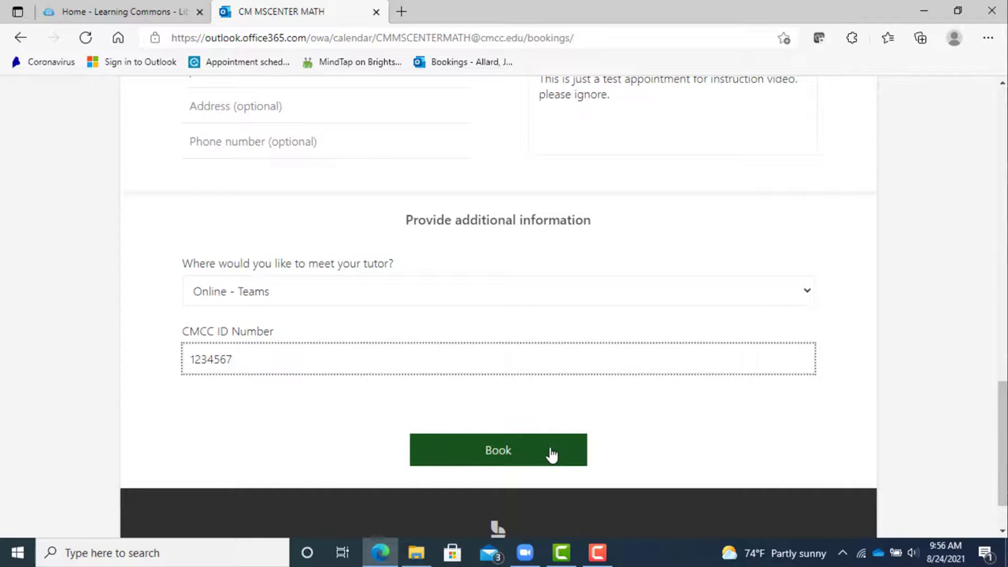
left_click(497, 450)
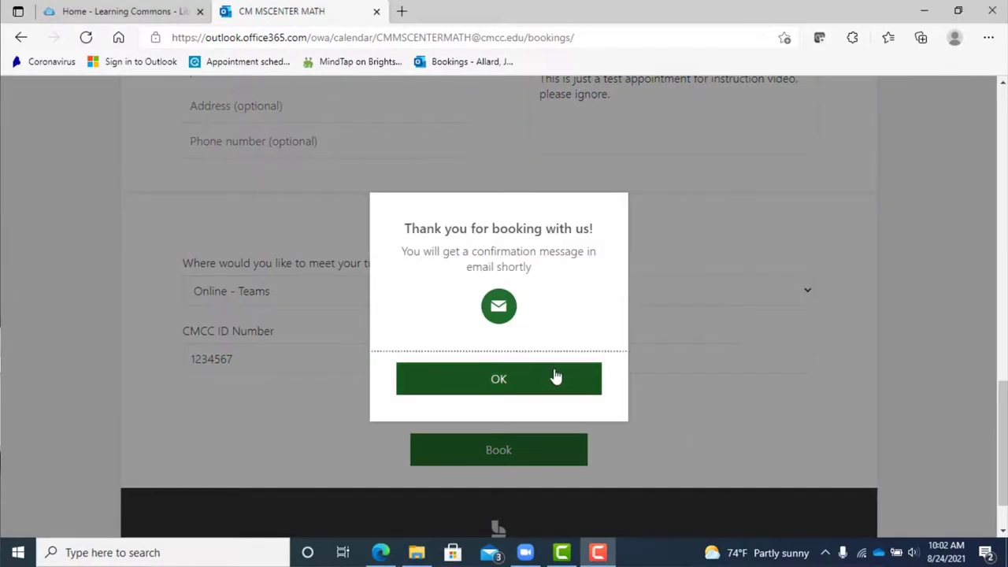
left_click(498, 378)
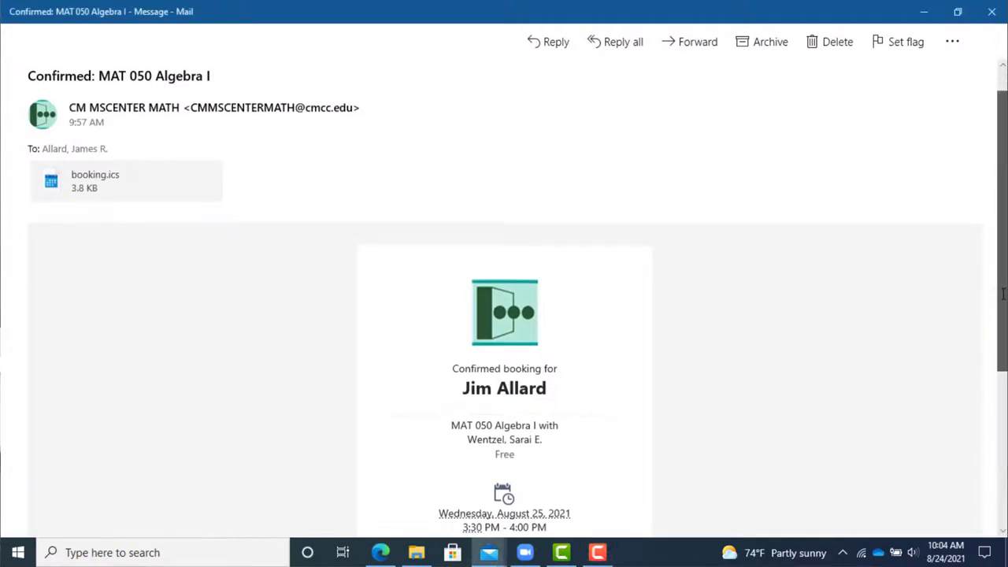
- Scroll through the Confirmed: MAT 050 Algebra I email's Teams join link and booking details
scroll("down", 3)
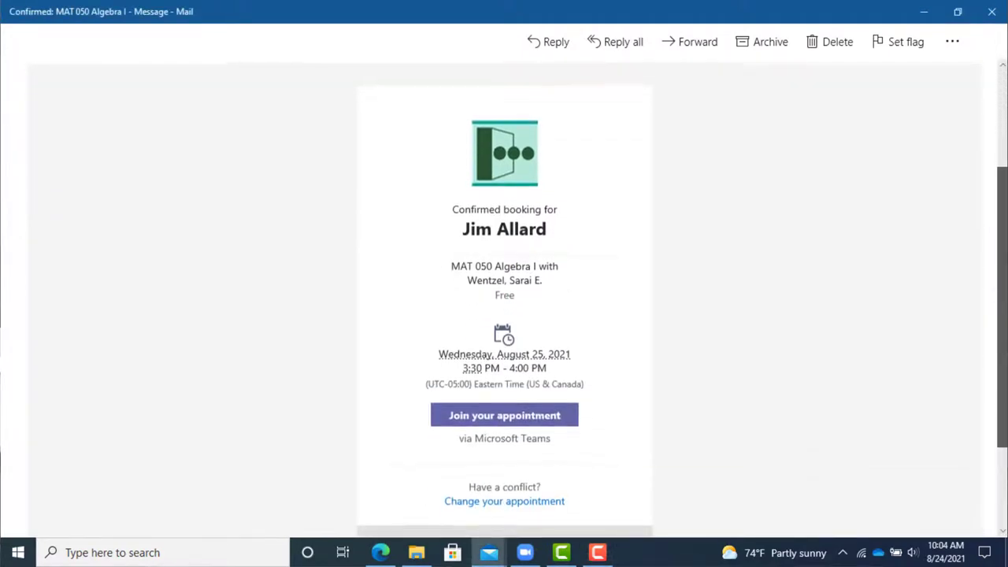
scroll("up", 3)
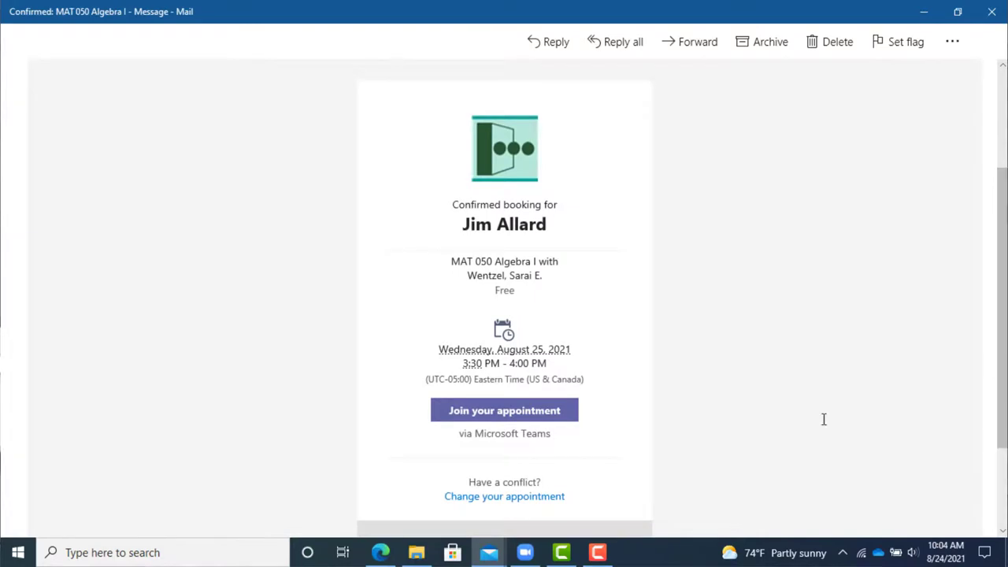